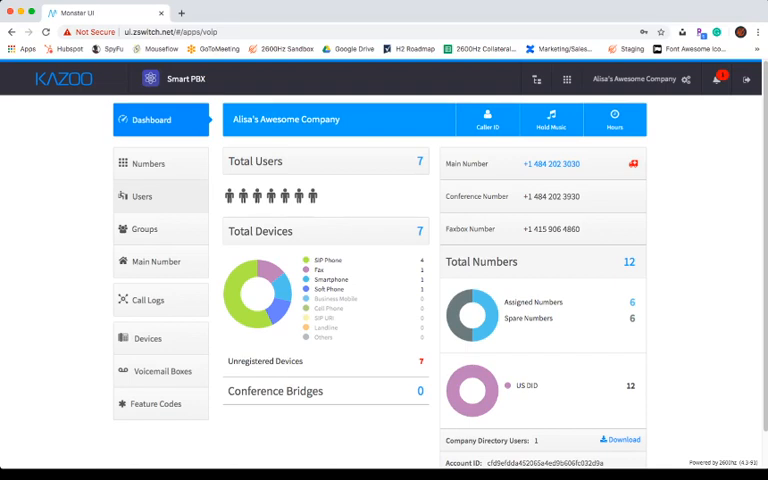
# - Show the Users list and reveal the first user's feature options
pyautogui.click(142, 196)
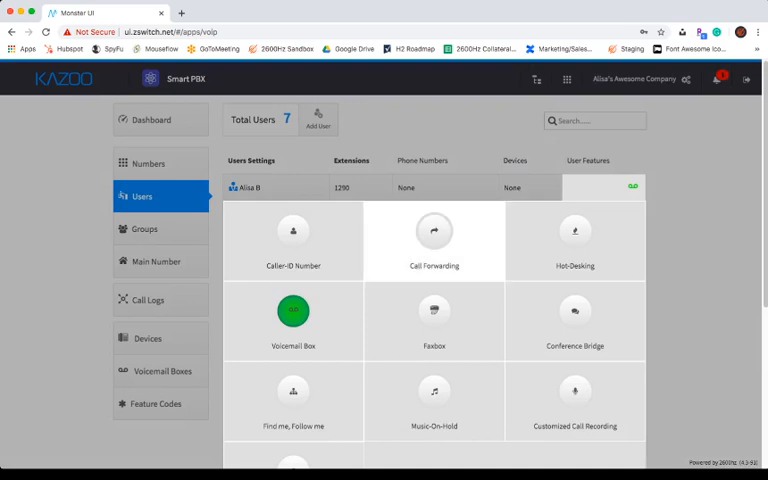
pyautogui.click(434, 240)
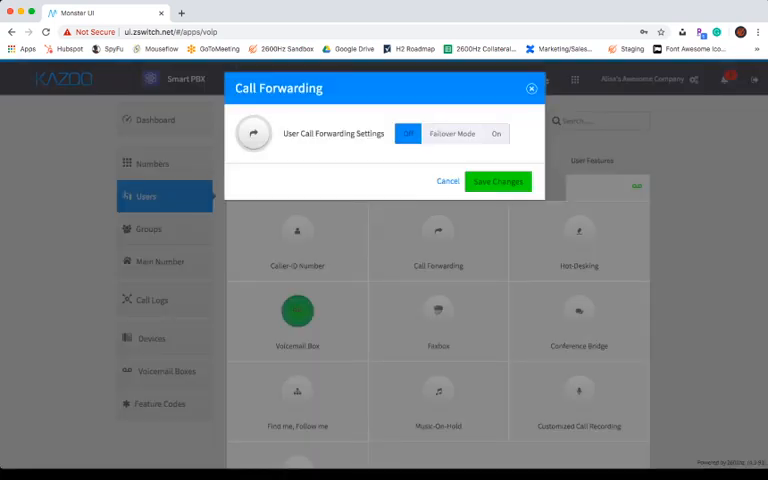
pyautogui.click(496, 132)
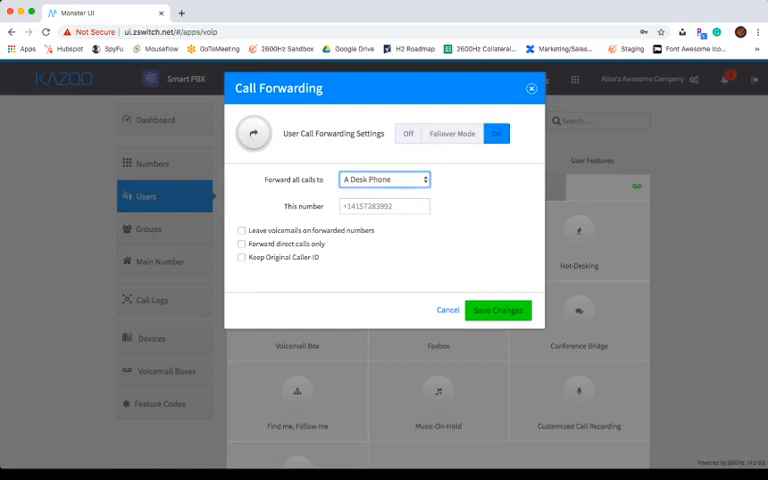
pyautogui.click(384, 180)
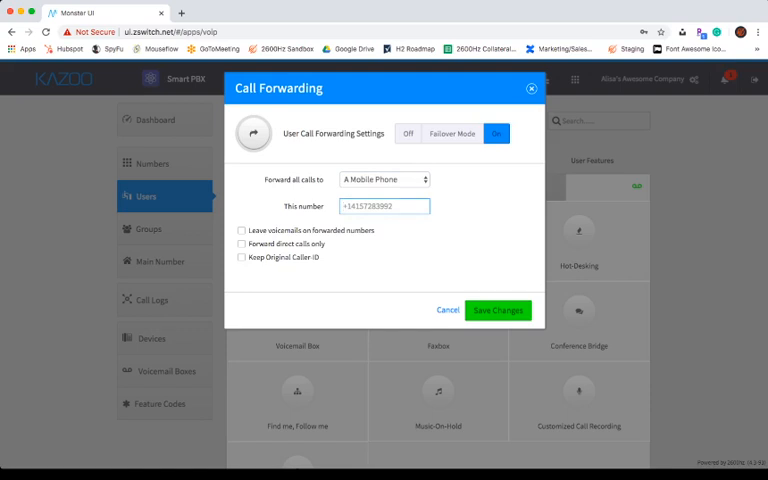
pyautogui.write('415')
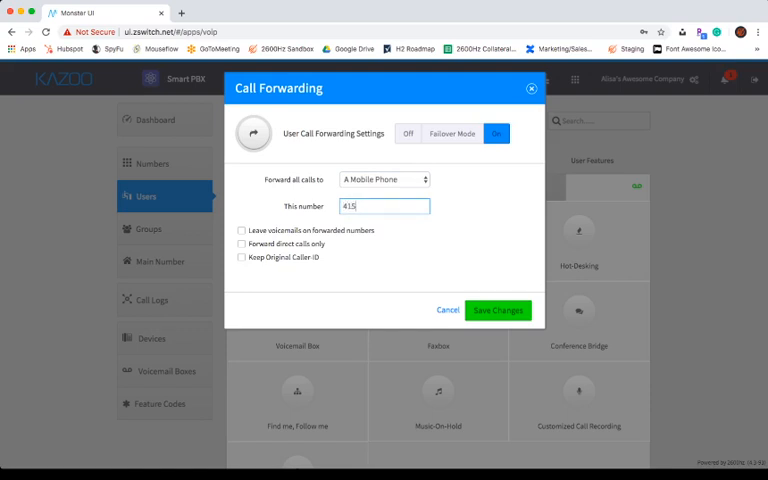
pyautogui.write('34933')
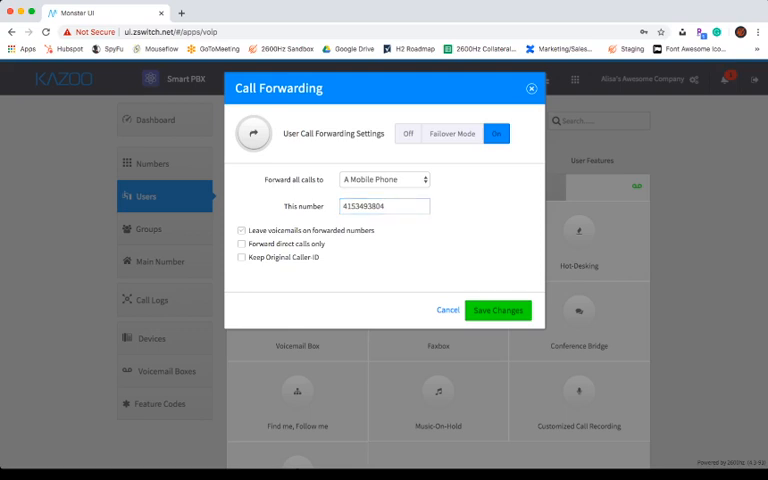
# - Enable voicemail on forwarded numbers, direct calls only and Keep Original Caller-ID, then save changes
pyautogui.click(240, 232)
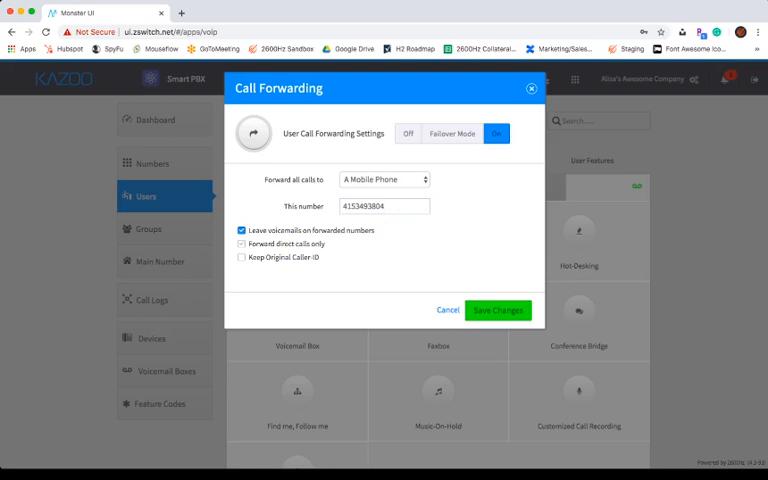
pyautogui.click(240, 244)
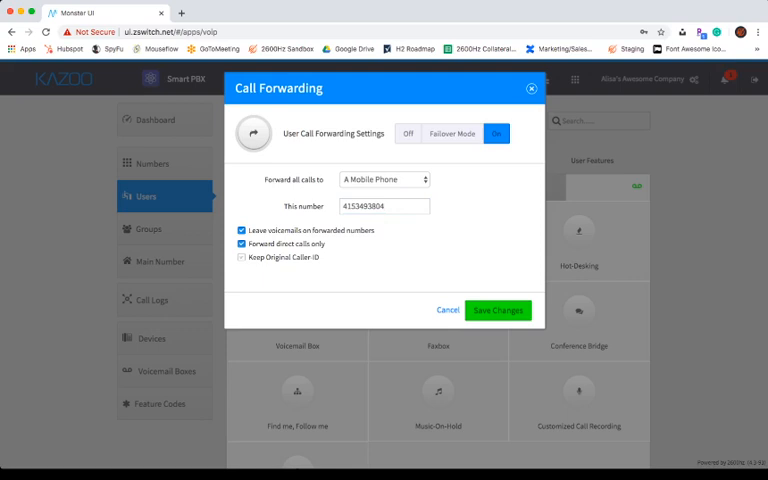
pyautogui.click(244, 256)
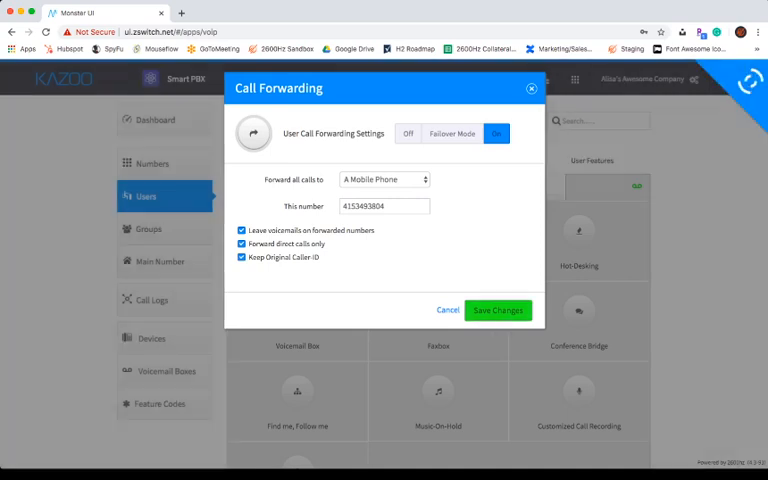
pyautogui.click(498, 310)
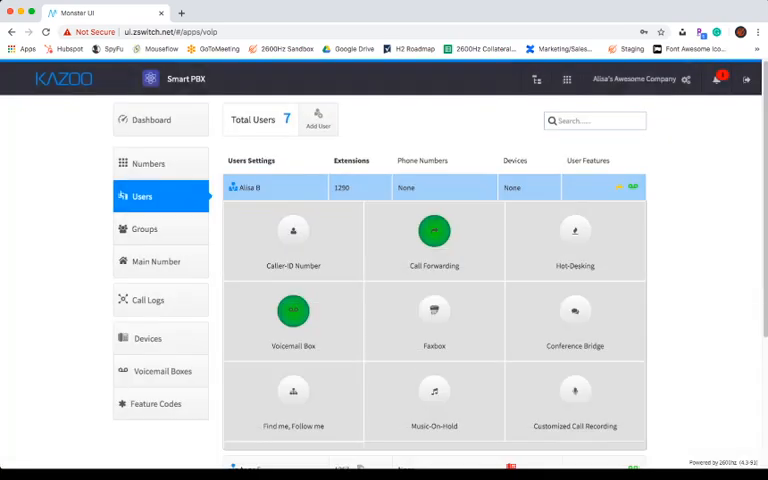